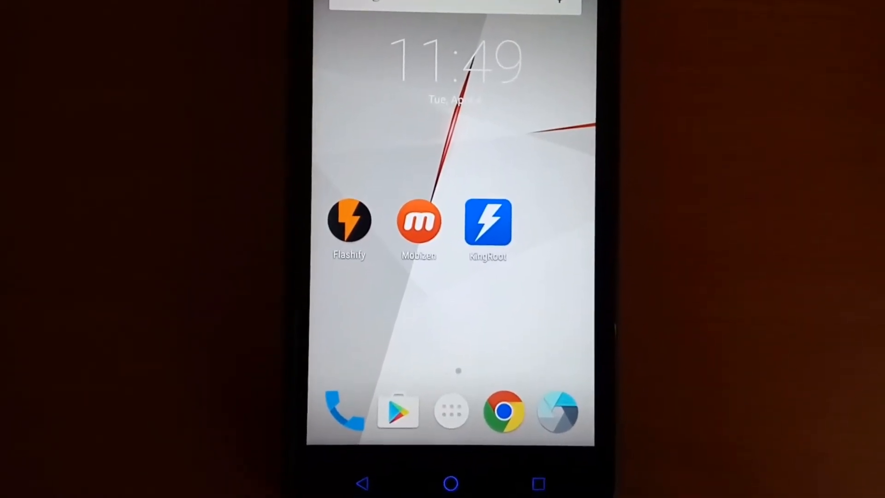
Launch Root Checker Basic from the Android home screen.
click(487, 220)
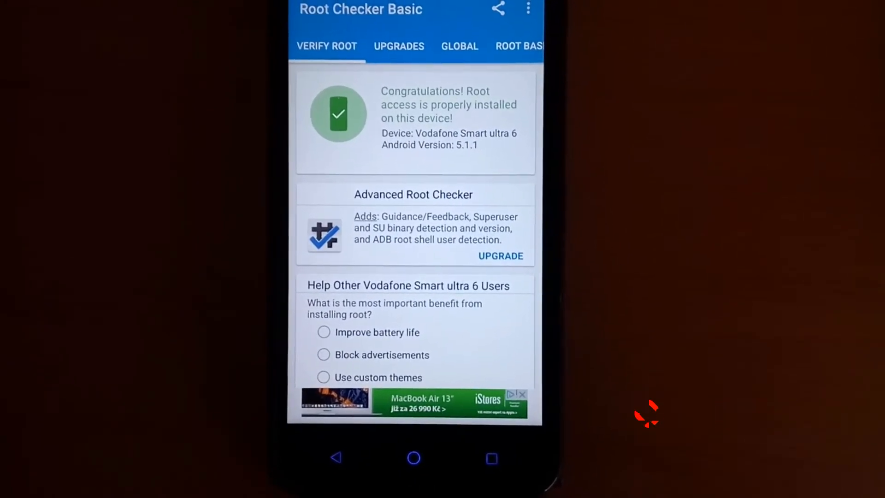
Run Verify Root and get the congratulations result confirming root on Android 5.1.1.
click(412, 458)
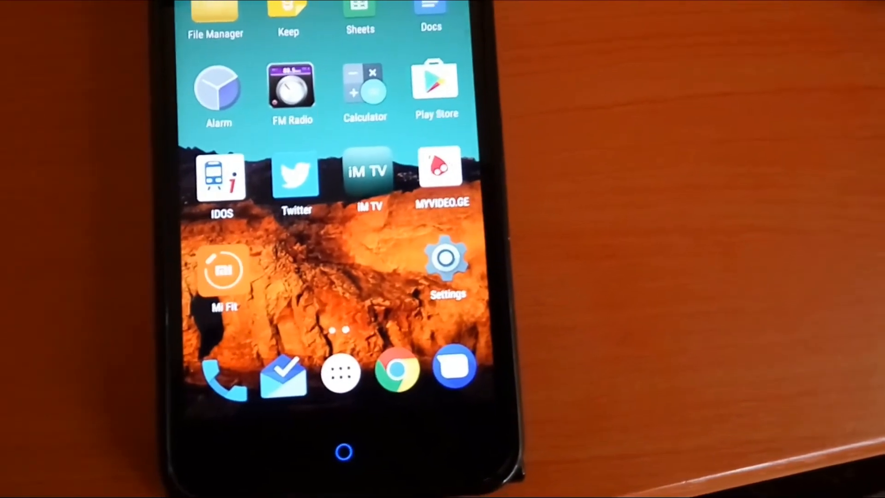